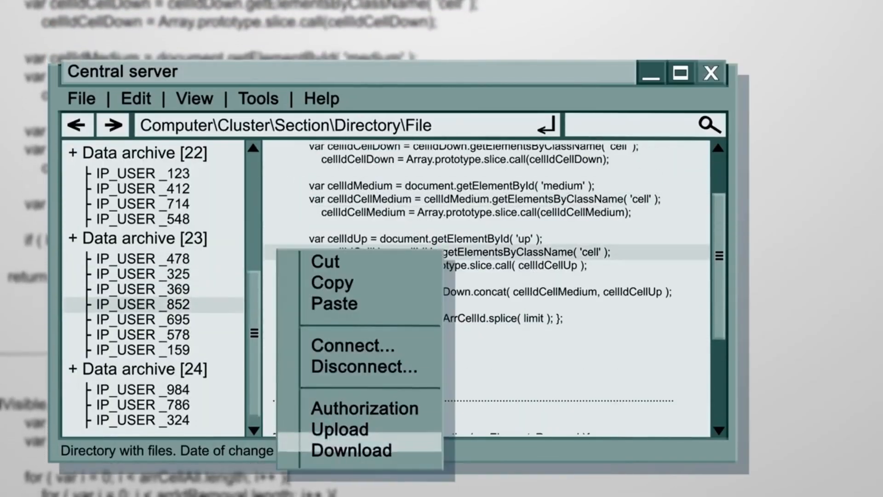
# Step: Choose Authorization from the context menu to open the login and password dialog
pyautogui.click(365, 408)
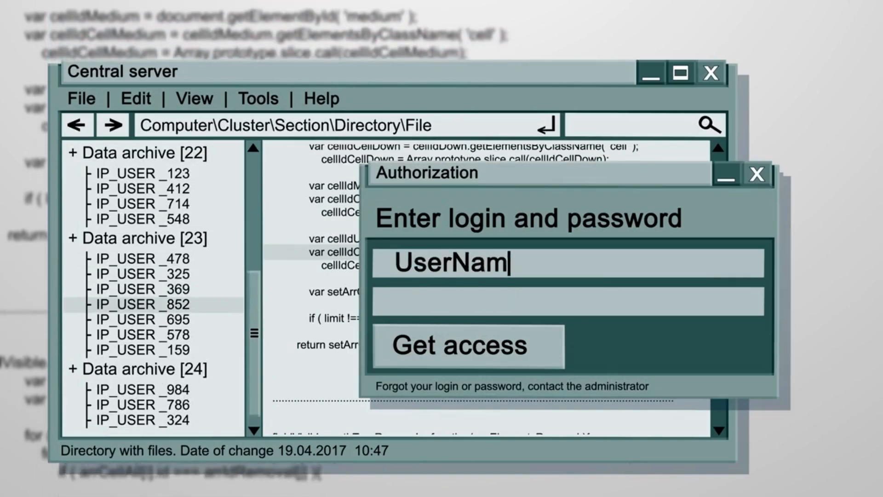